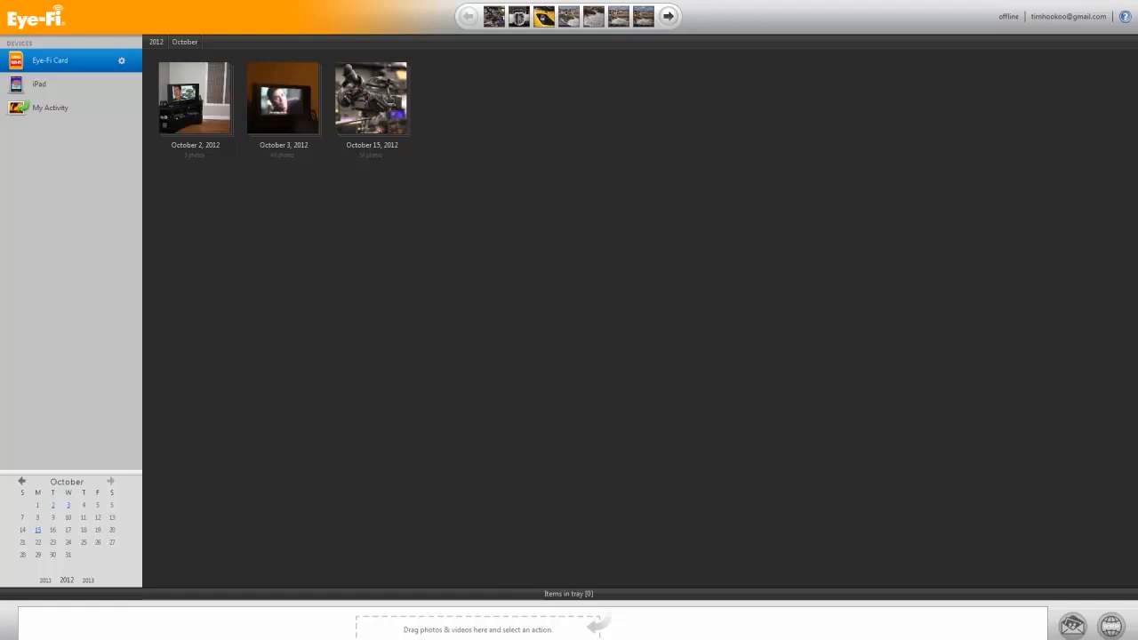
mouse_move(109, 198)
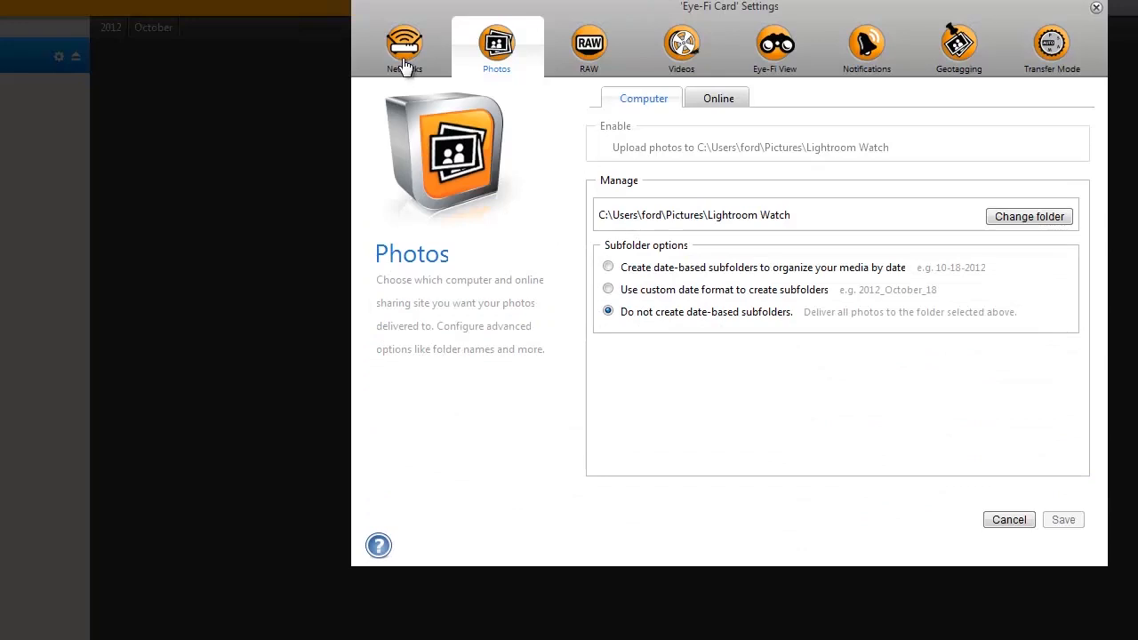
Show the card's Networks settings on the Direct Mode sub-tab
click(405, 45)
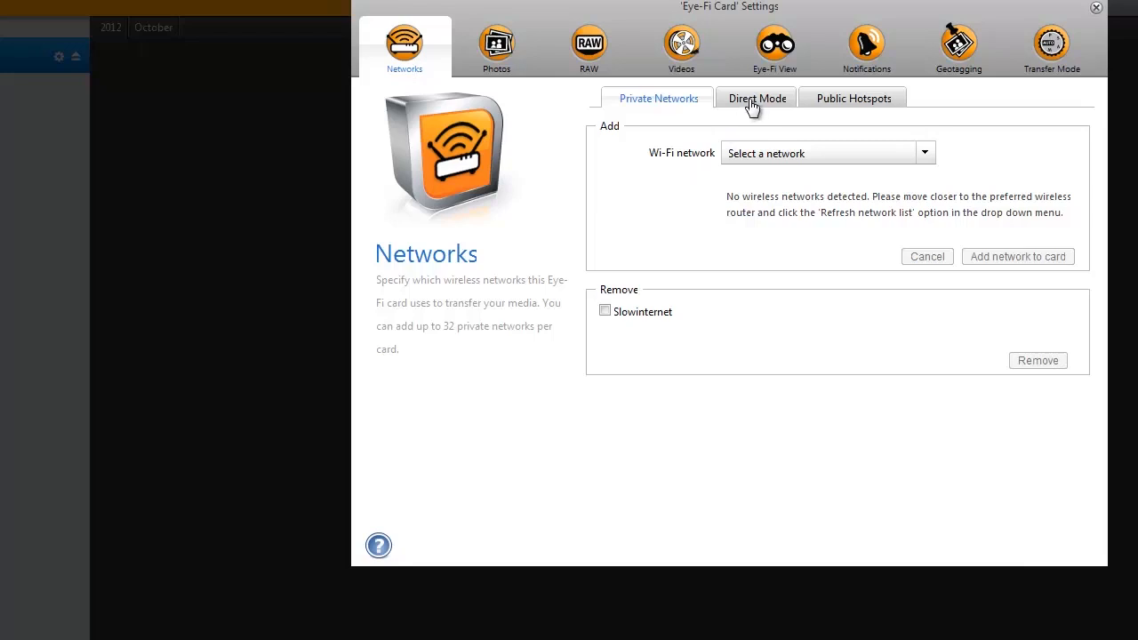
click(757, 98)
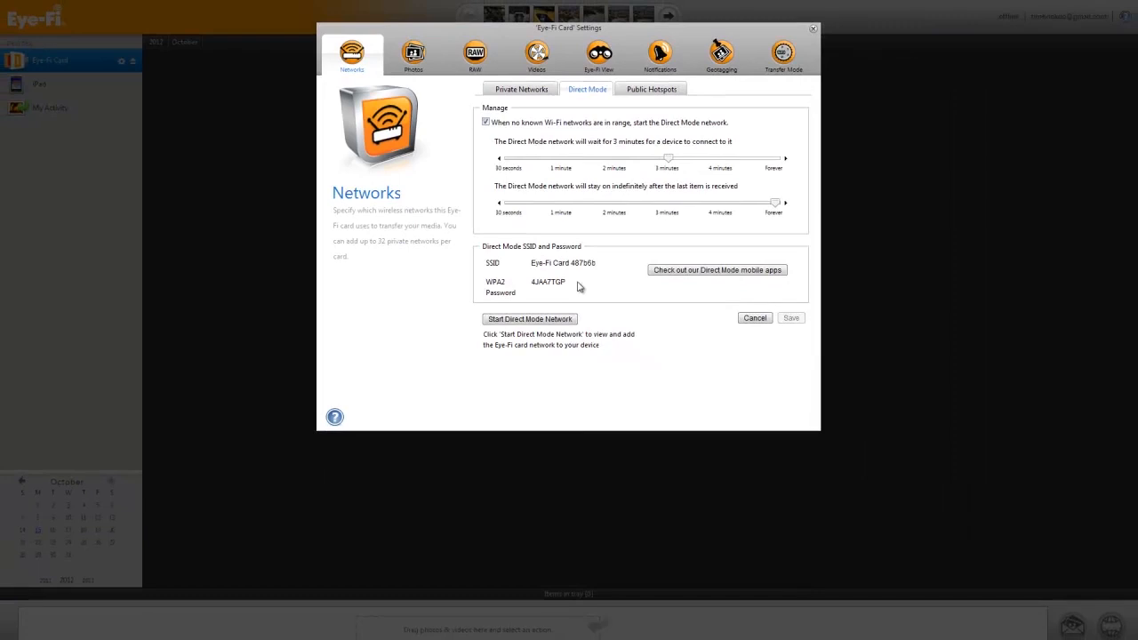
mouse_move(576, 292)
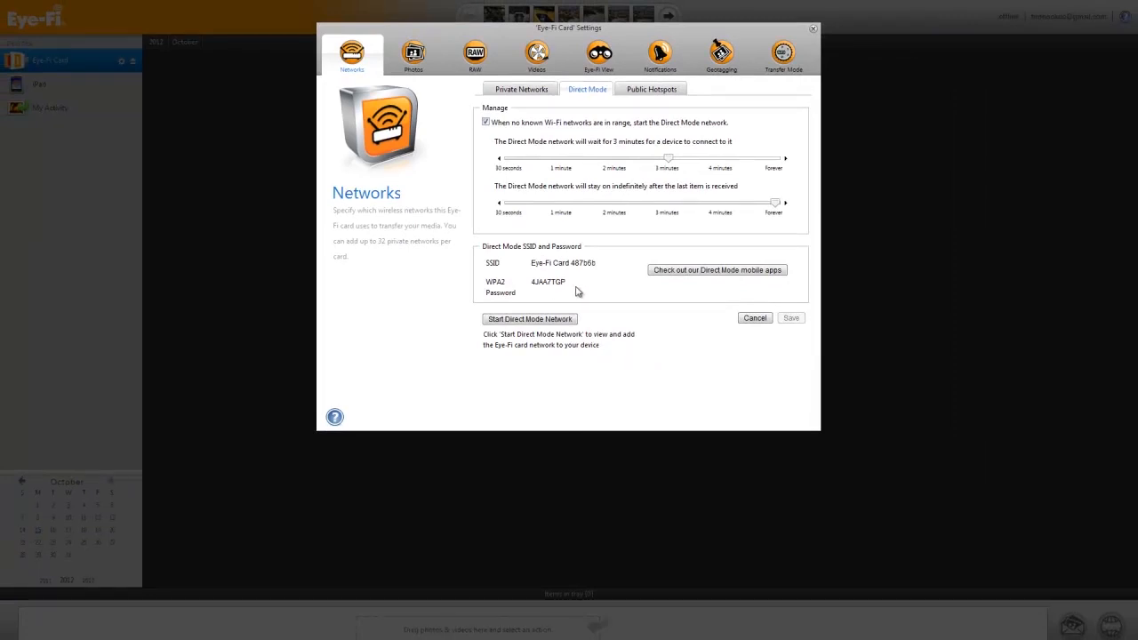
mouse_move(583, 303)
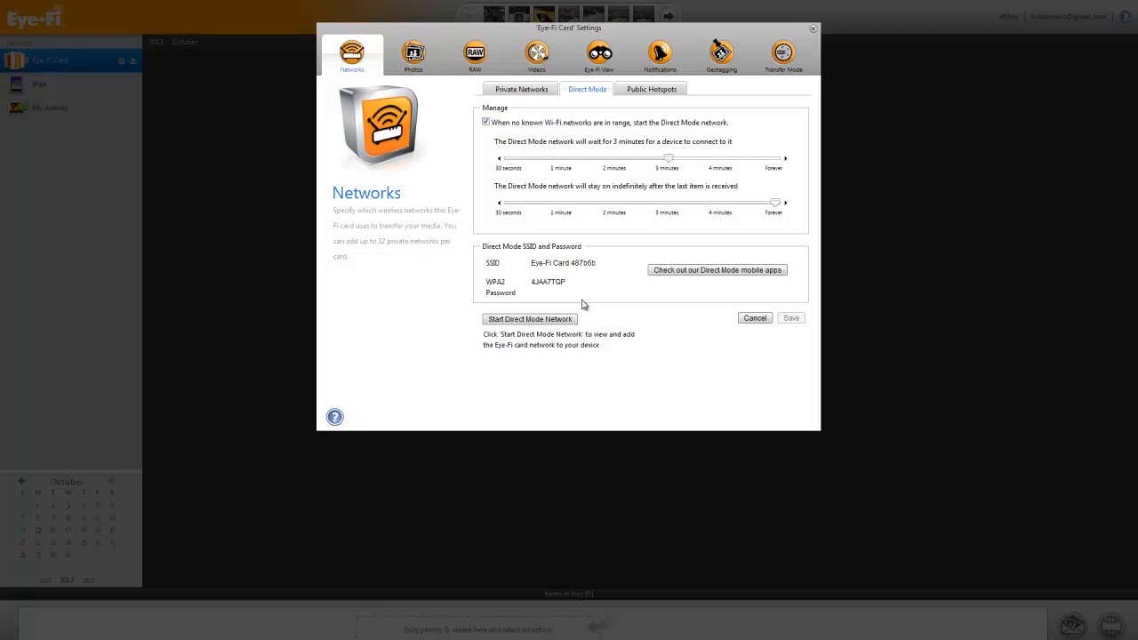
mouse_move(626, 211)
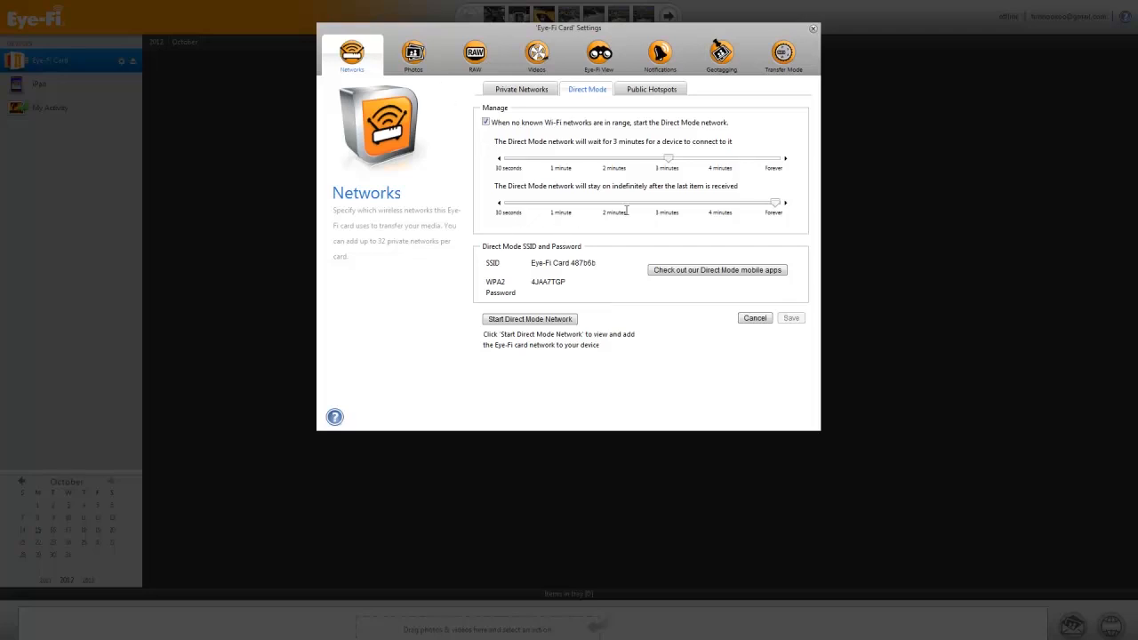
mouse_move(611, 180)
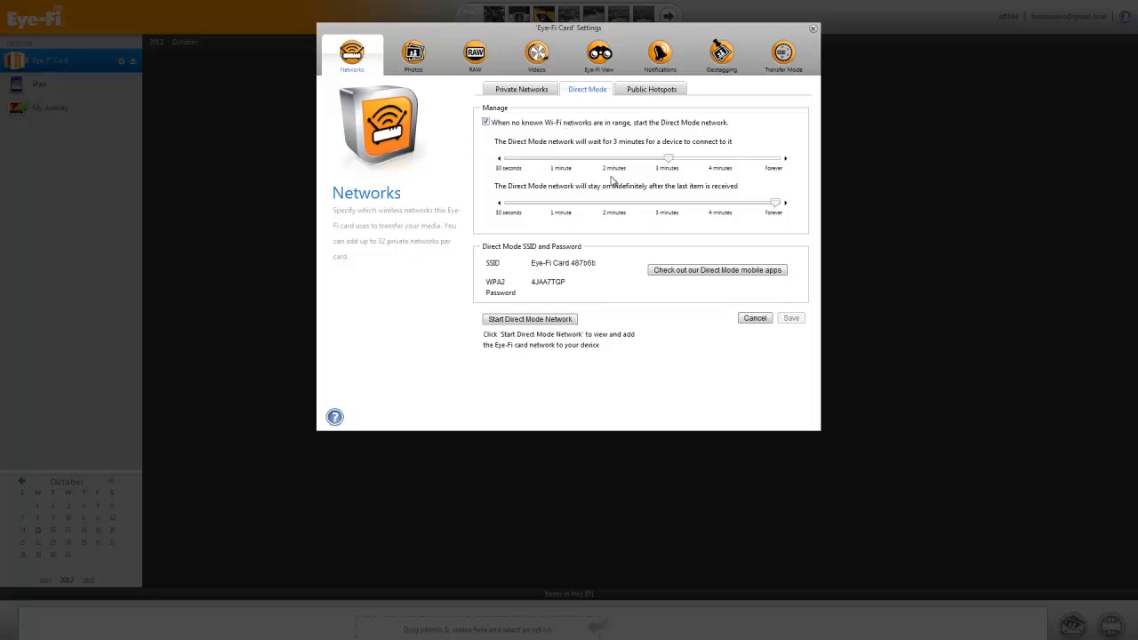
mouse_move(427, 98)
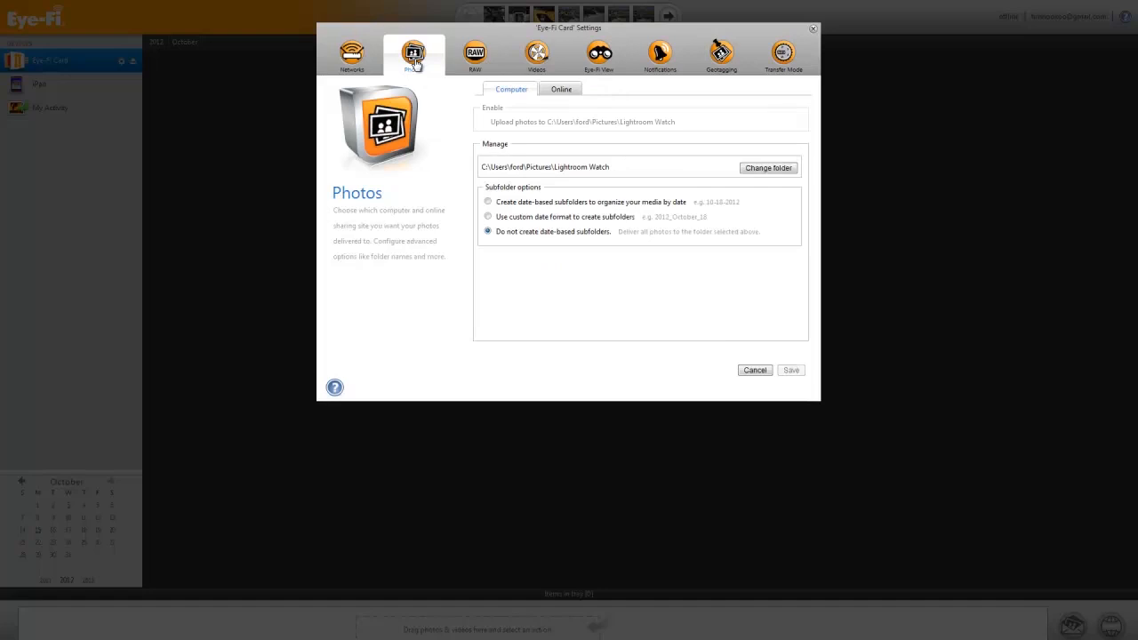
Enable 'Upload RAW files to this computer' and start changing the RAW destination folder
click(473, 53)
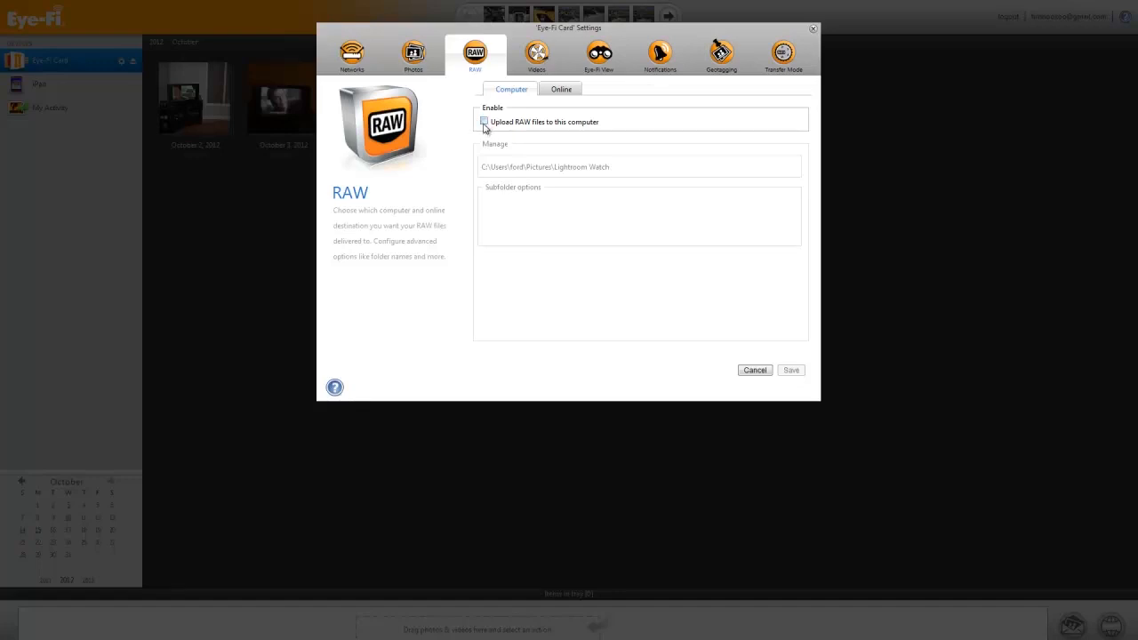
click(485, 122)
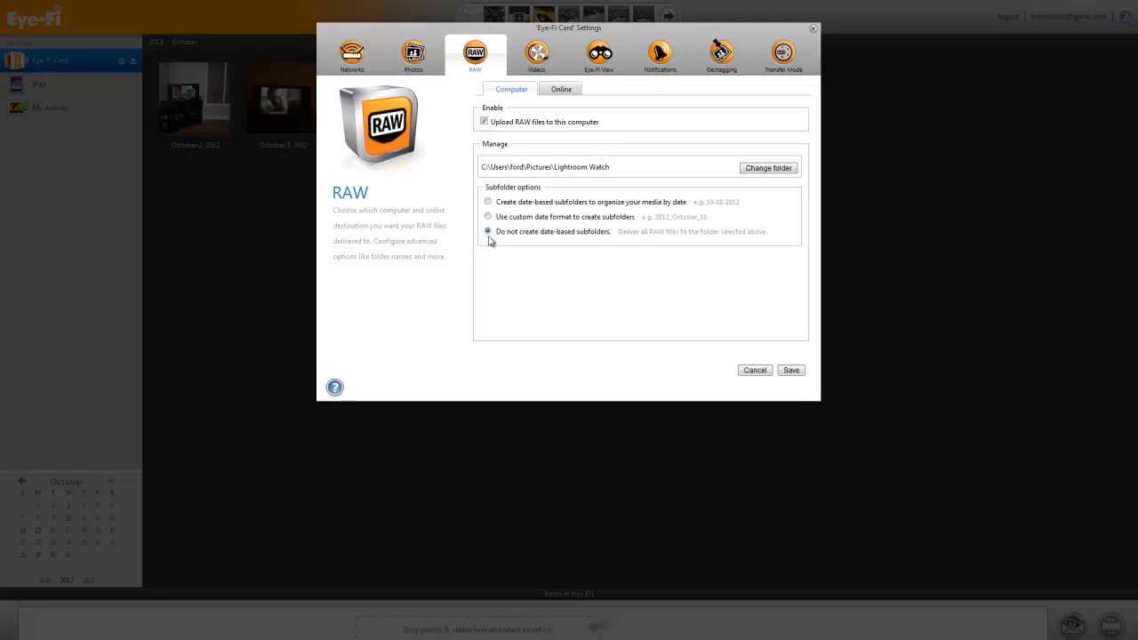
mouse_move(549, 248)
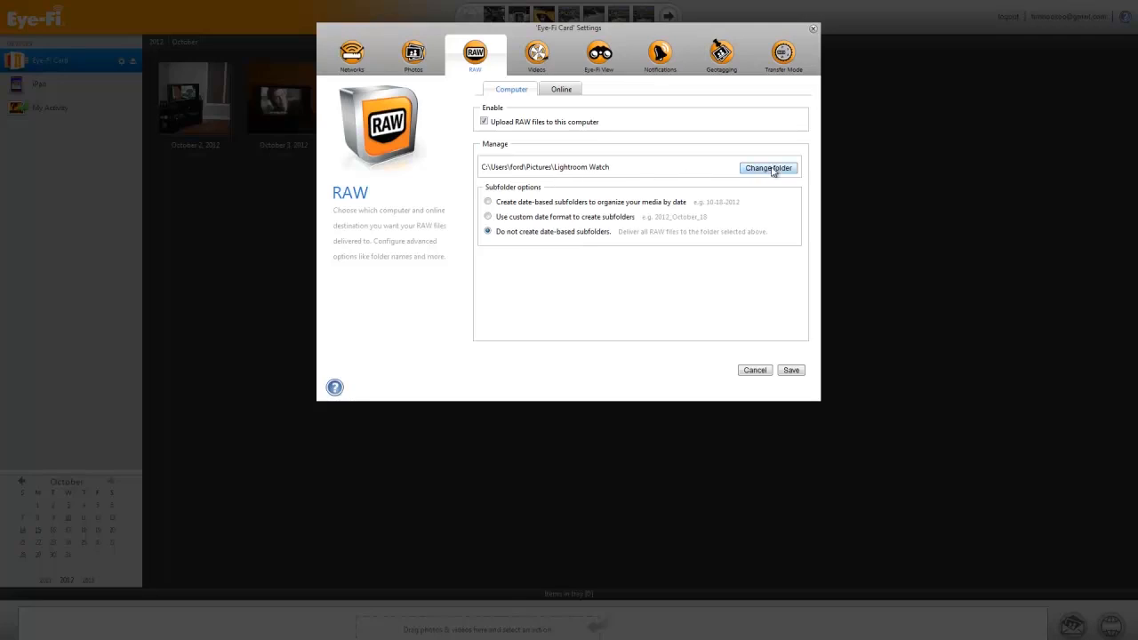
click(768, 167)
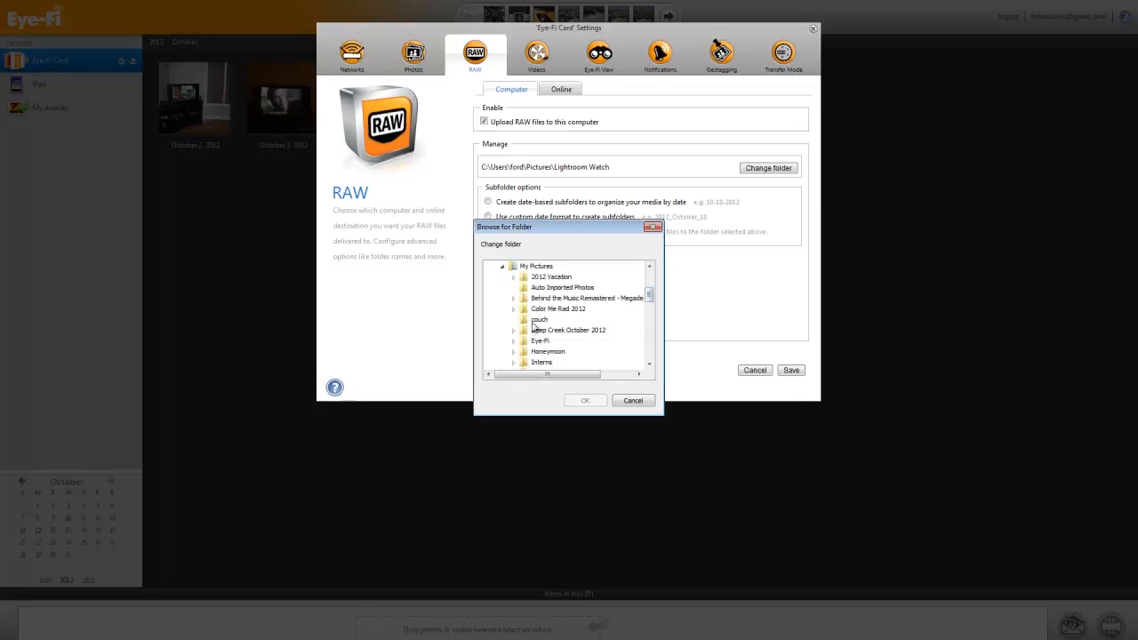
Pick the couch folder for RAW uploads, save the changes, and close card settings
click(584, 400)
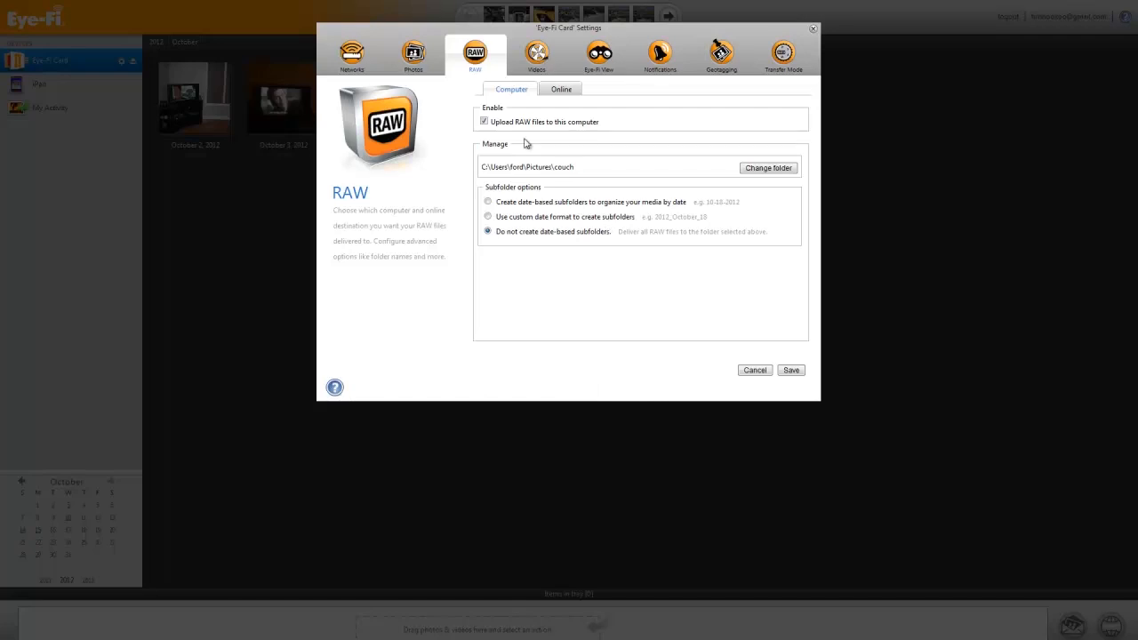
click(412, 53)
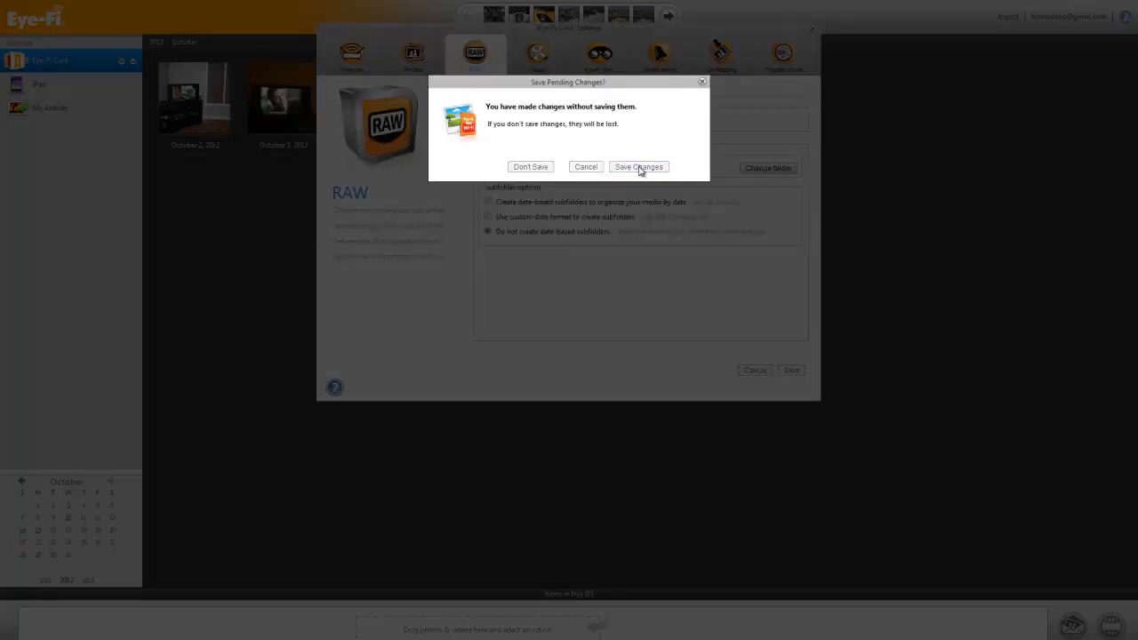
click(639, 167)
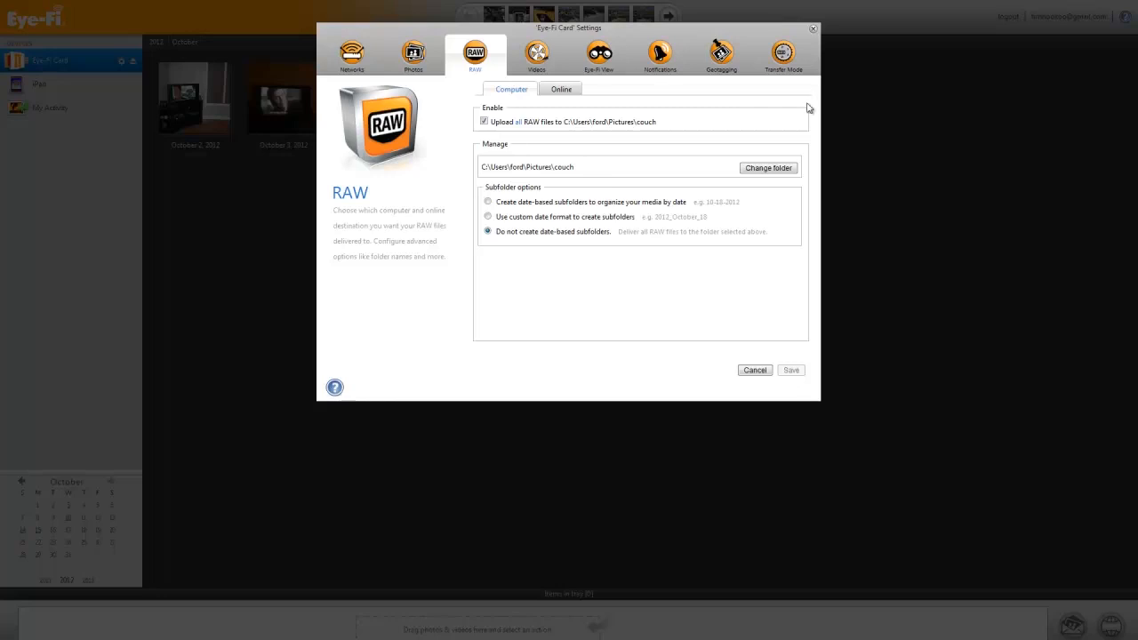
mouse_move(815, 36)
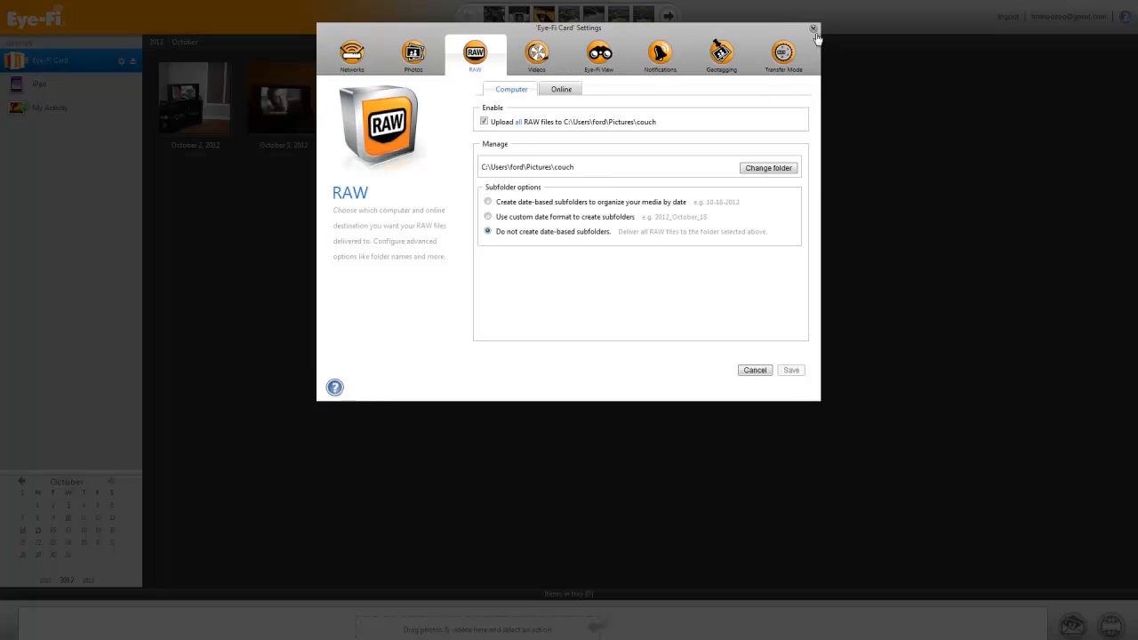
click(812, 29)
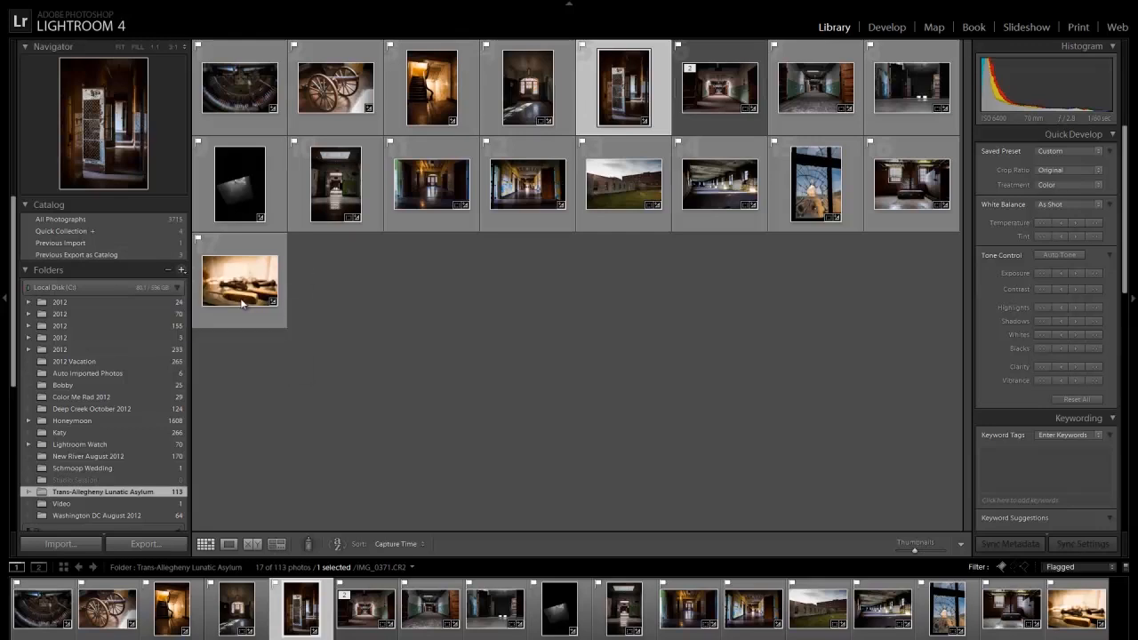
Select the empty couch folder in the Library Folders panel
click(60, 543)
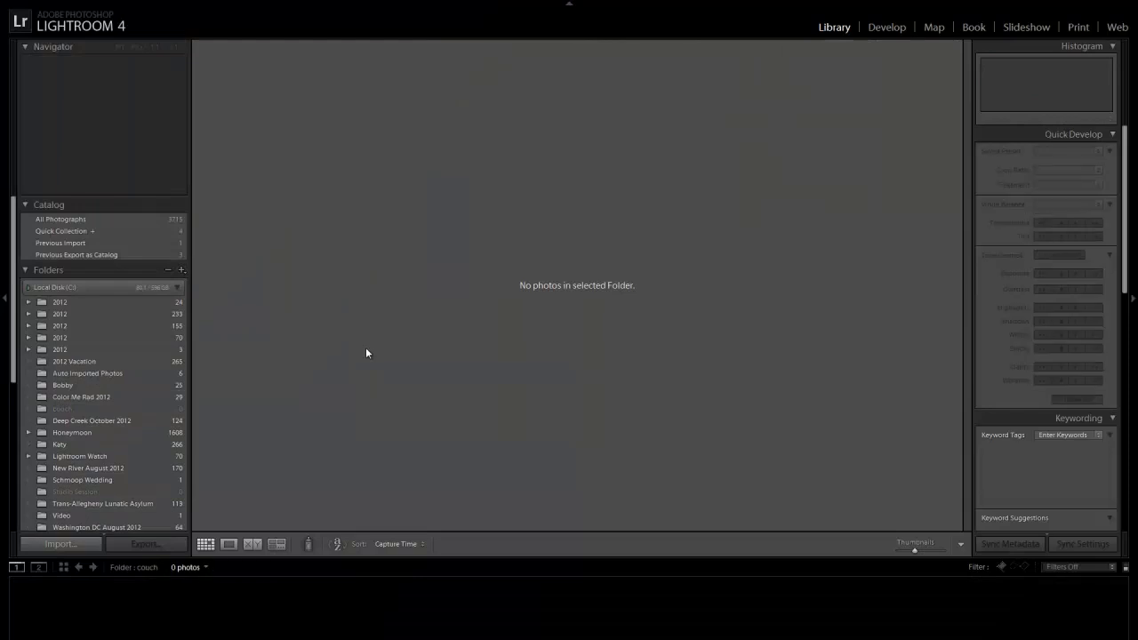
mouse_move(260, 161)
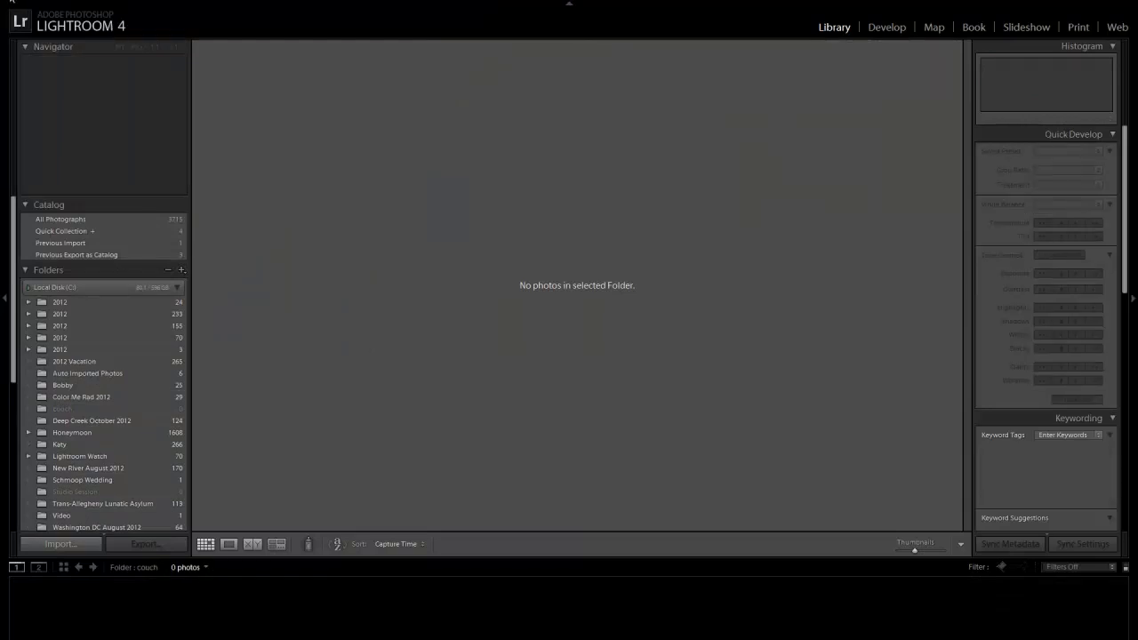
click(27, 7)
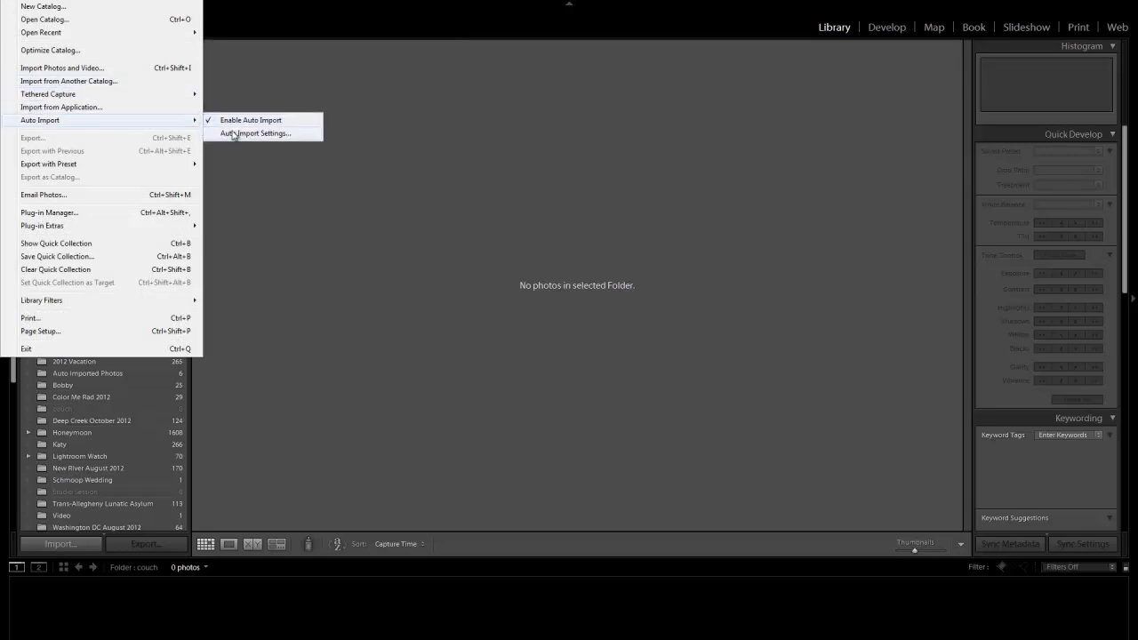
Set the Auto Import watched folder to My Pictures > couch
click(254, 134)
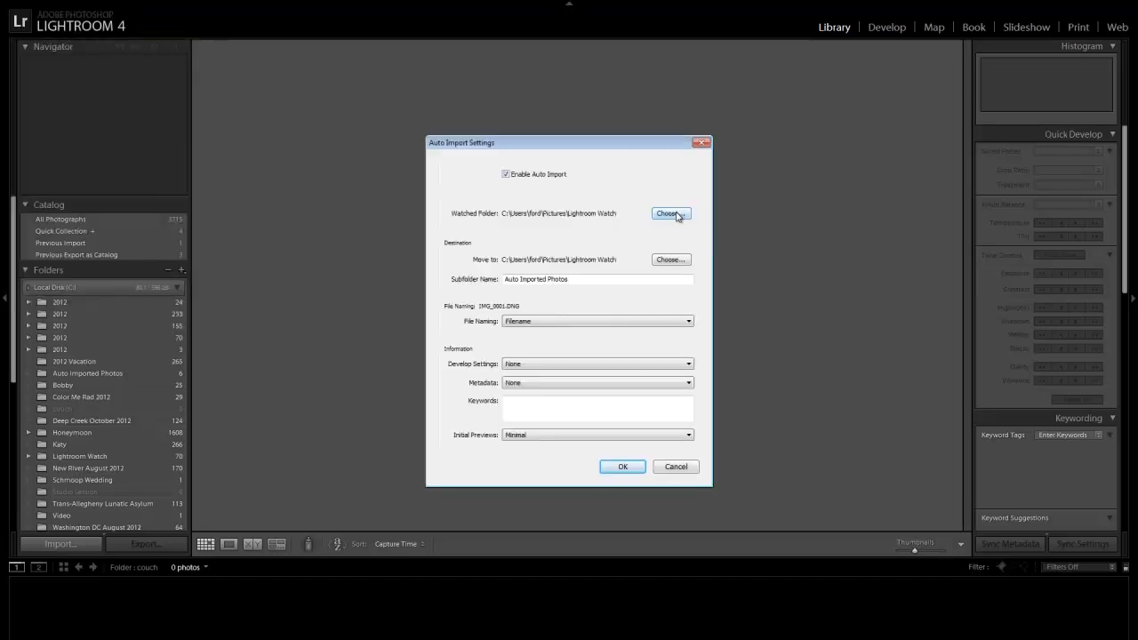
click(668, 214)
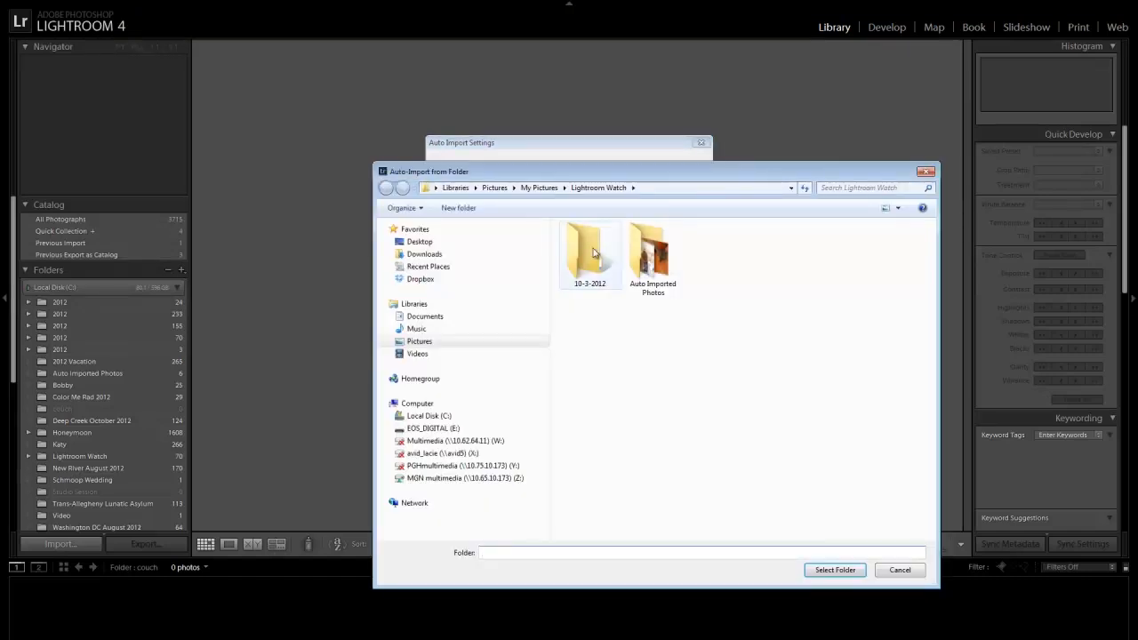
click(539, 188)
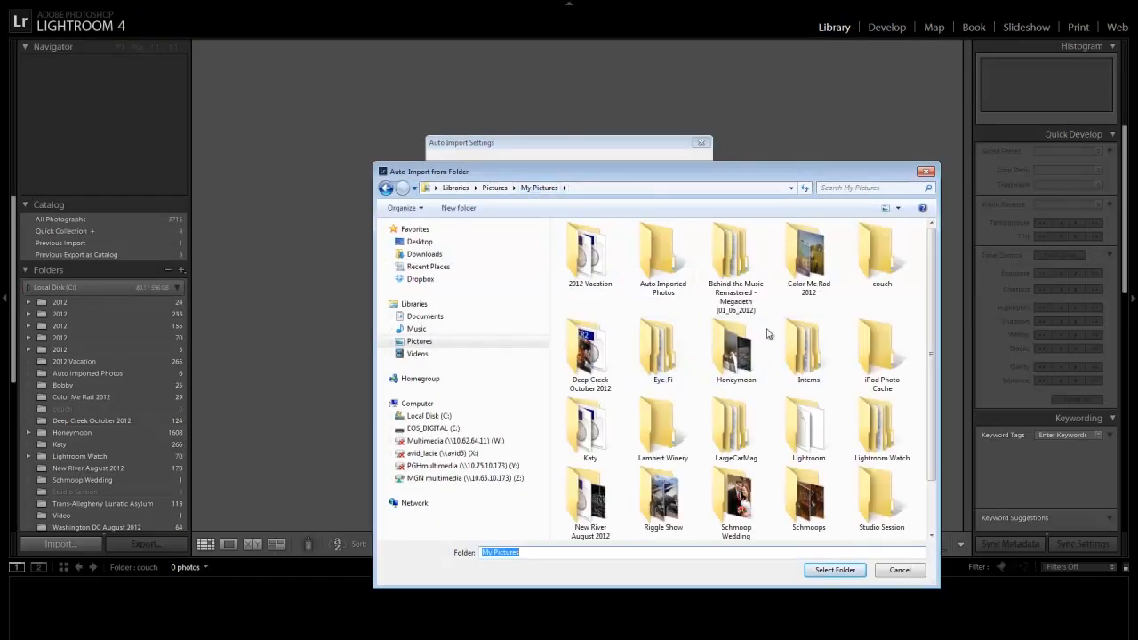
double_click(881, 249)
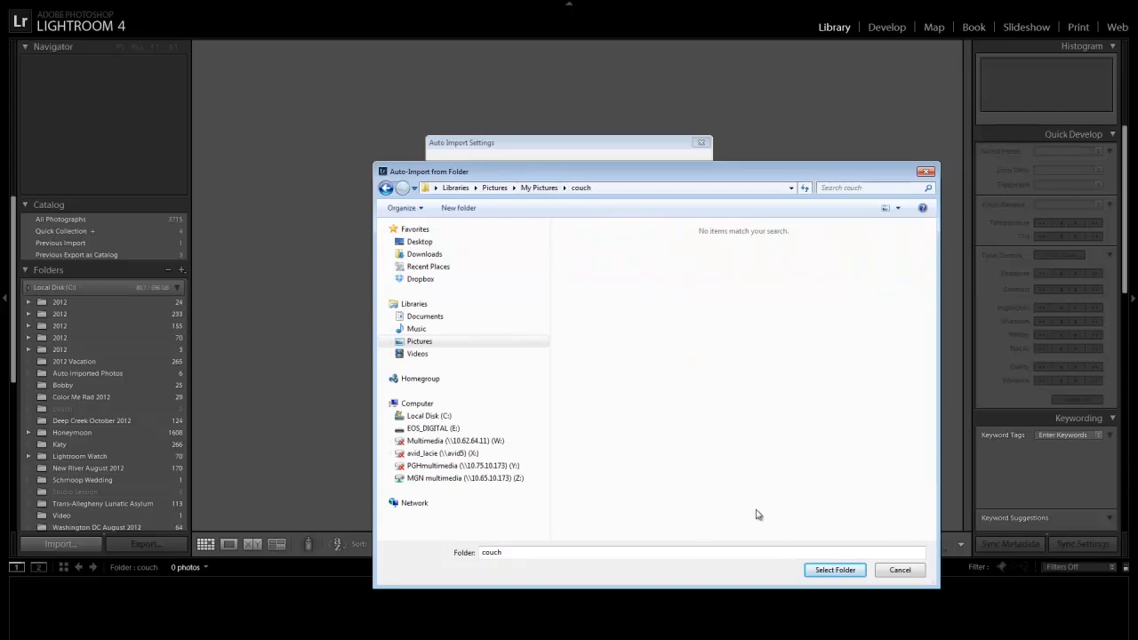
click(834, 570)
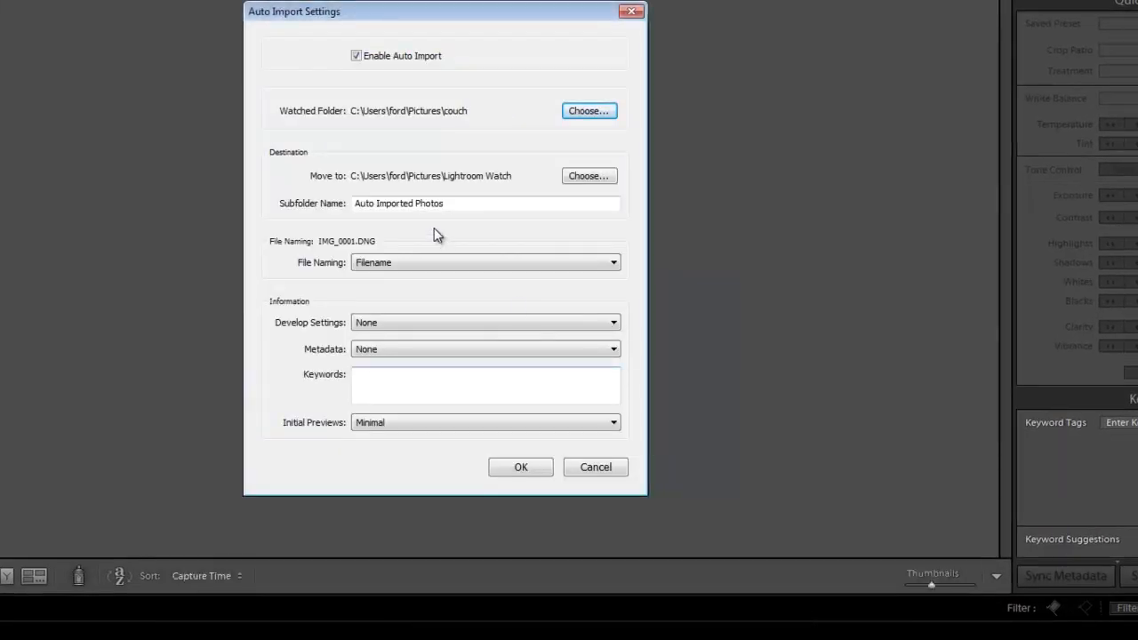
mouse_move(402, 279)
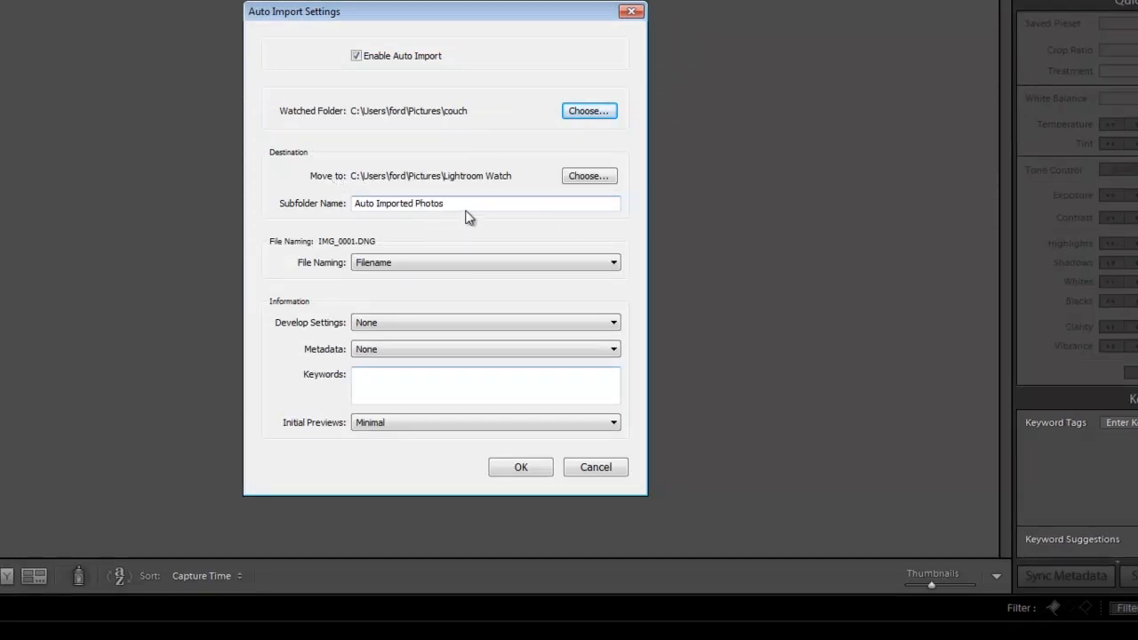
Confirm the Auto Import Settings with OK, keeping the subfolder name
click(520, 466)
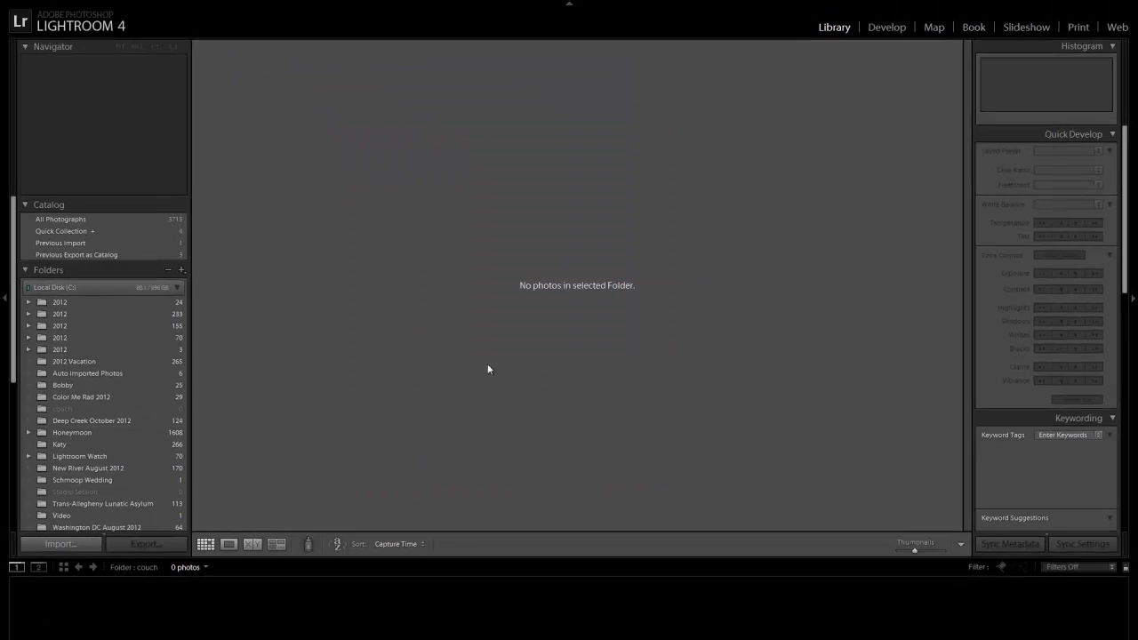
mouse_move(403, 304)
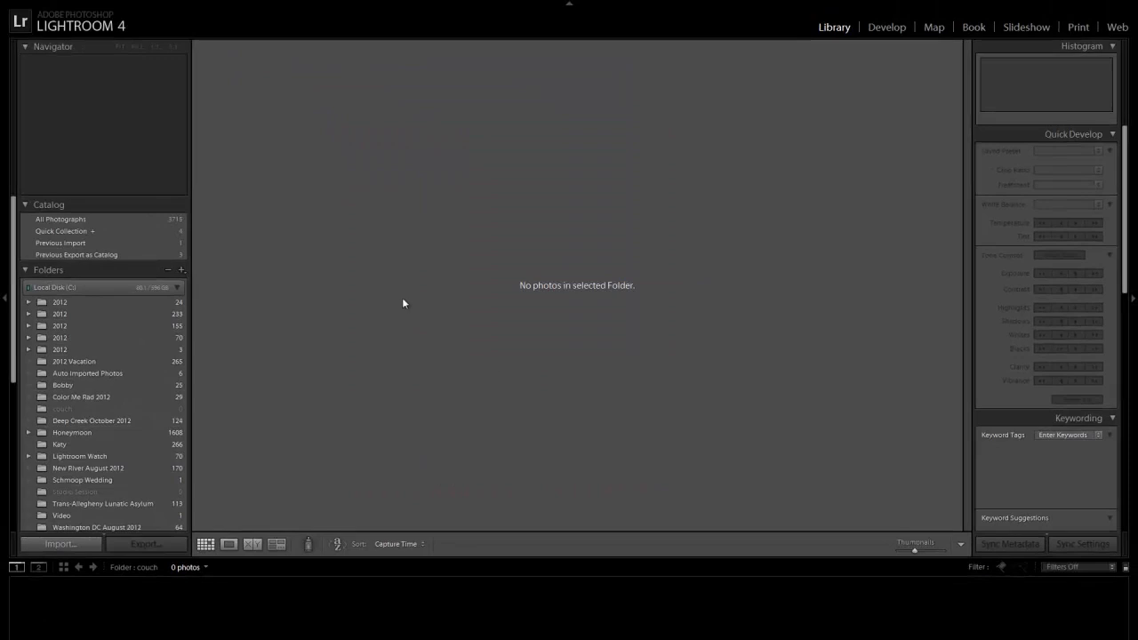